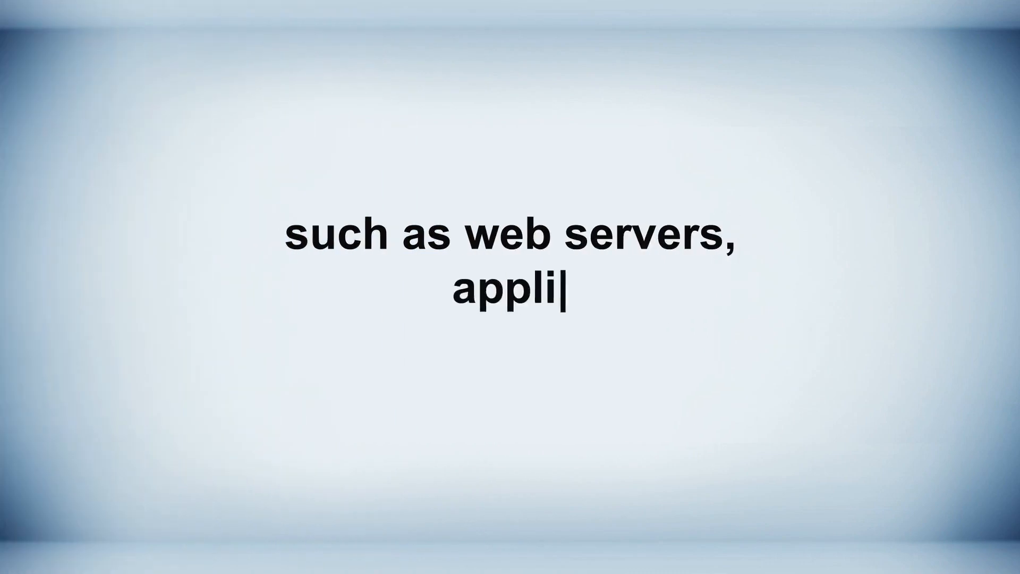
type("cation servers, and databases.")
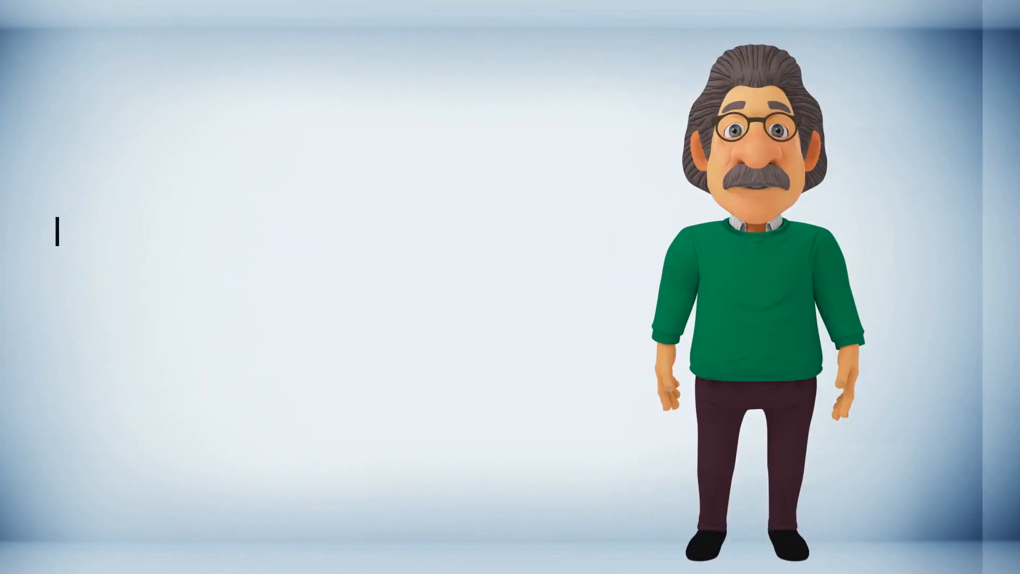
type("10 Network Security: Configure network security gr")
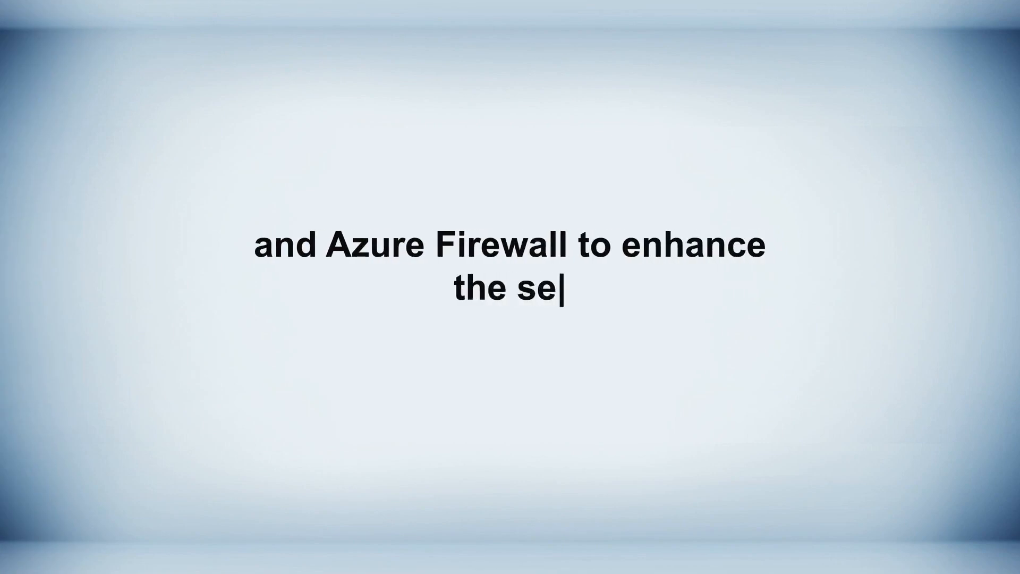
type("curity of the infrastructure.")
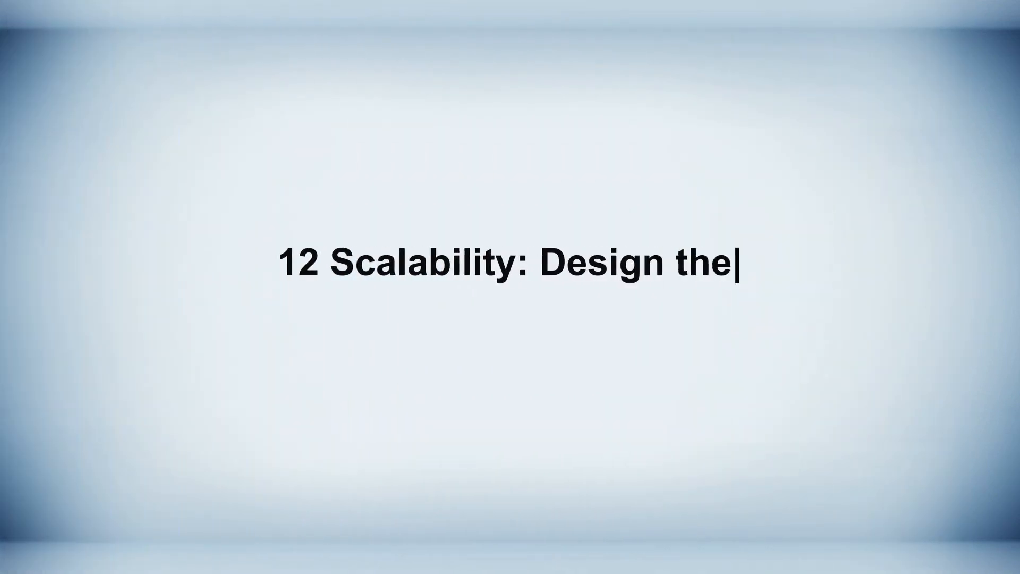
type("infrastructure to be scalable,")
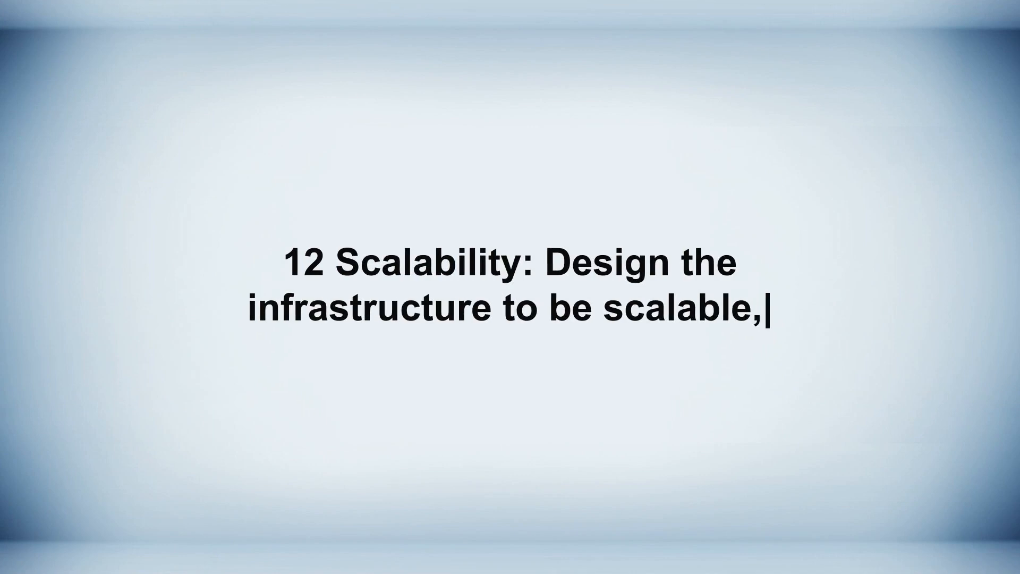